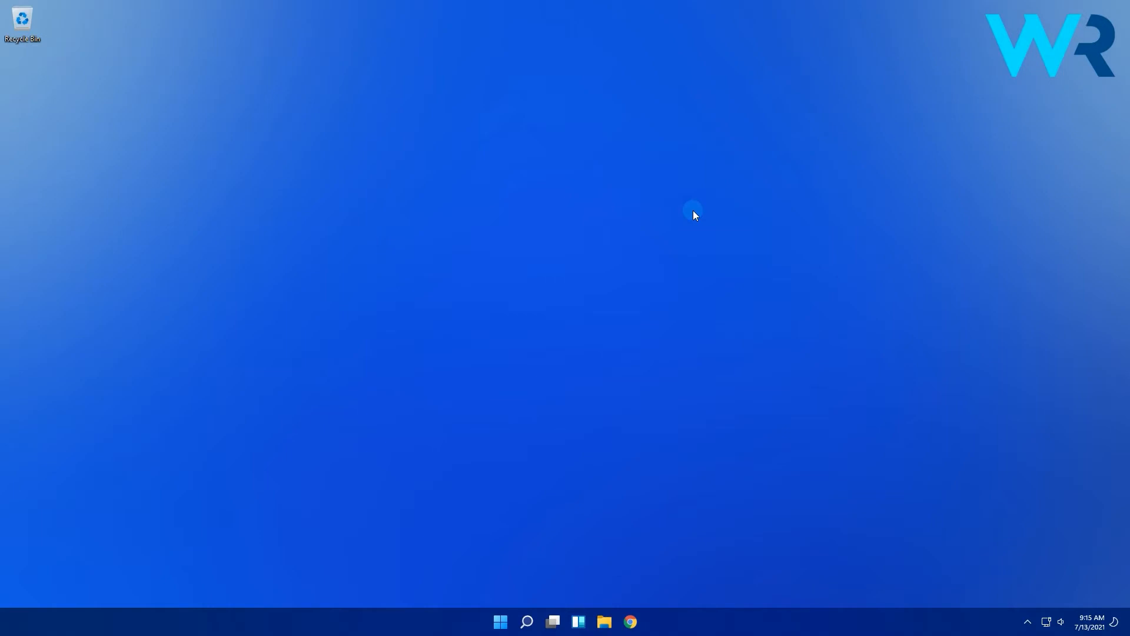
Open the Win+X quick-link menu listing Windows Terminal (Admin)
{"action": "key", "text": "win+x"}
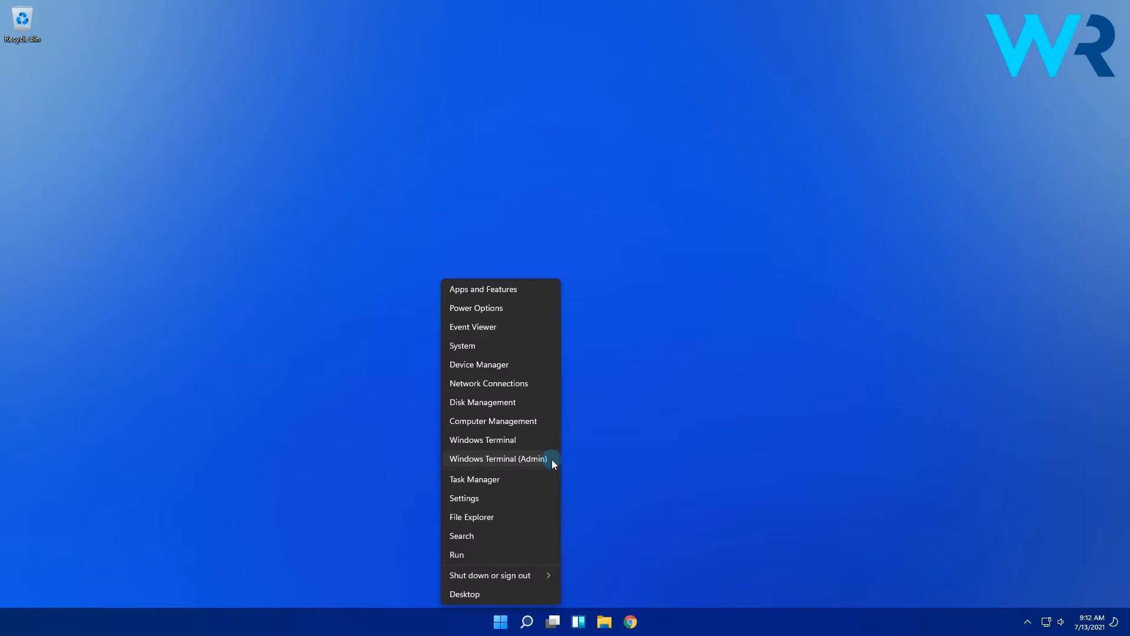
Check the OS uninstall window with DISM in an admin terminal, showing 10 days
{"action": "left_click", "coordinate": [497, 459]}
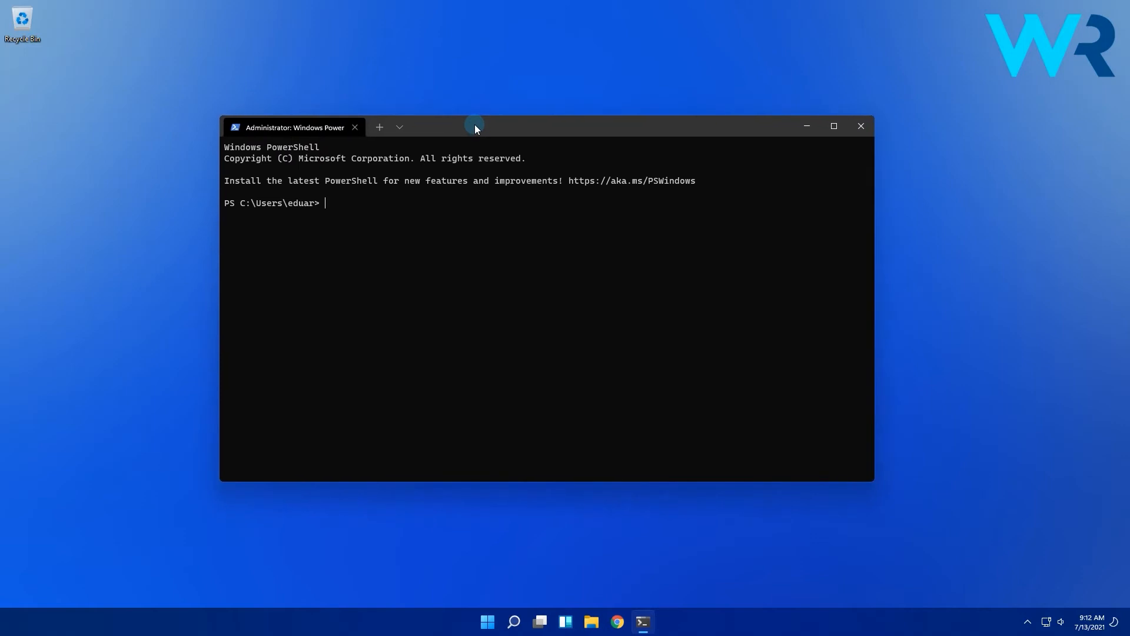
{"action": "type", "text": "dism.exe /online /Get-OSUninstallWindow"}
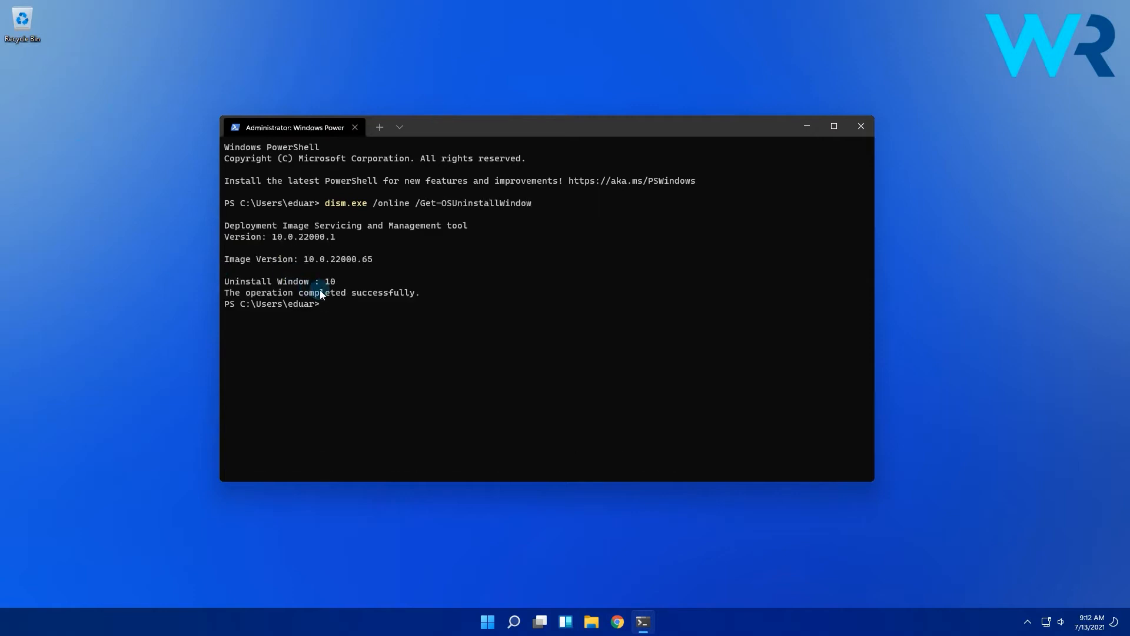
{"action": "double_click", "coordinate": [328, 281]}
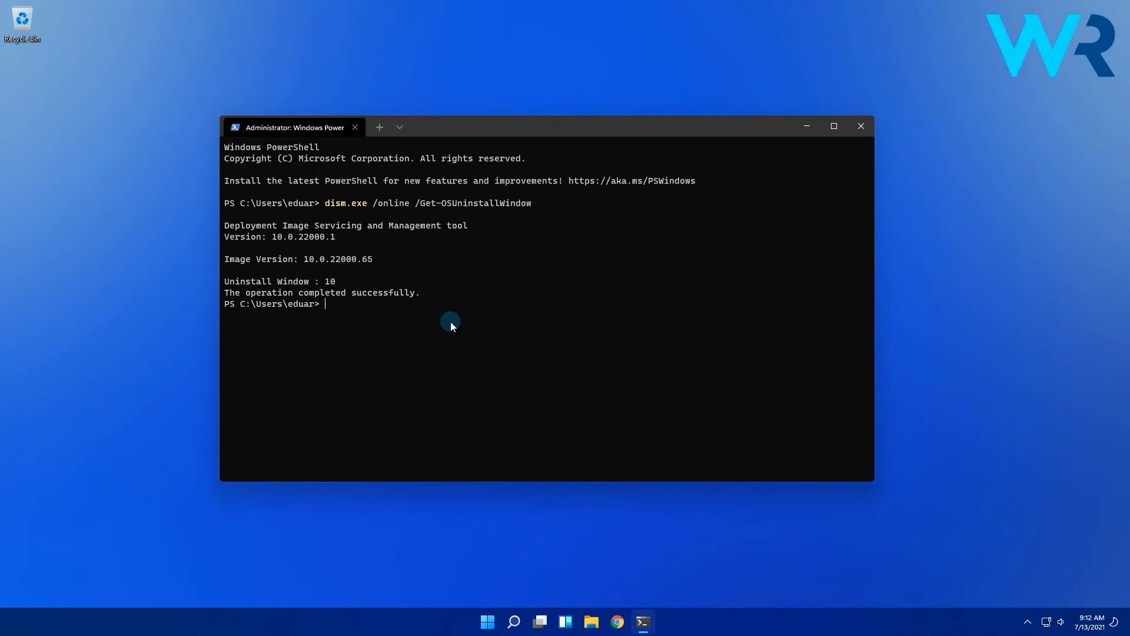
Set the uninstall window to 60 days with DISM, verify it reads 60, and close the terminal
{"action": "type", "text": "DISM /Online /Set"}
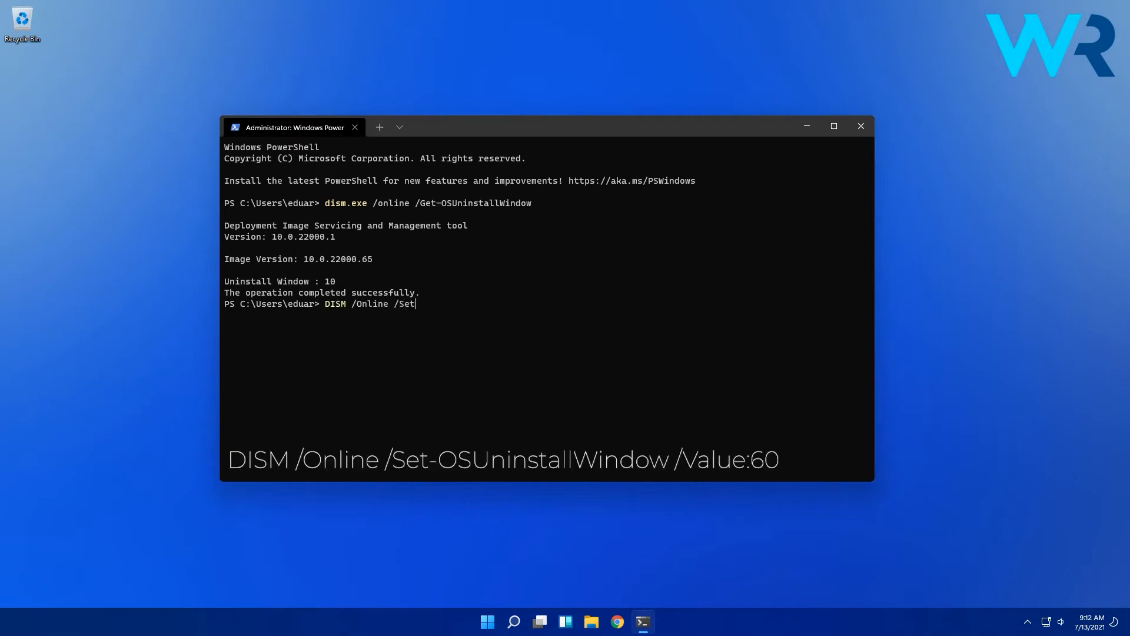
{"action": "key", "text": "enter"}
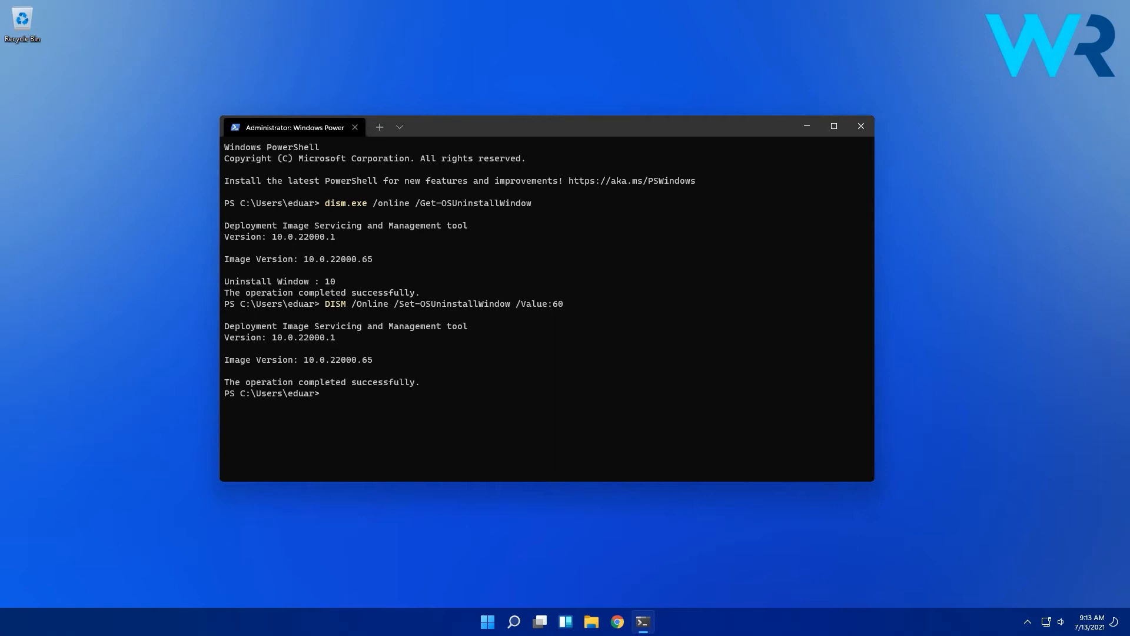
{"action": "type", "text": "dism.exe /online /Get-OSUninstallWindow"}
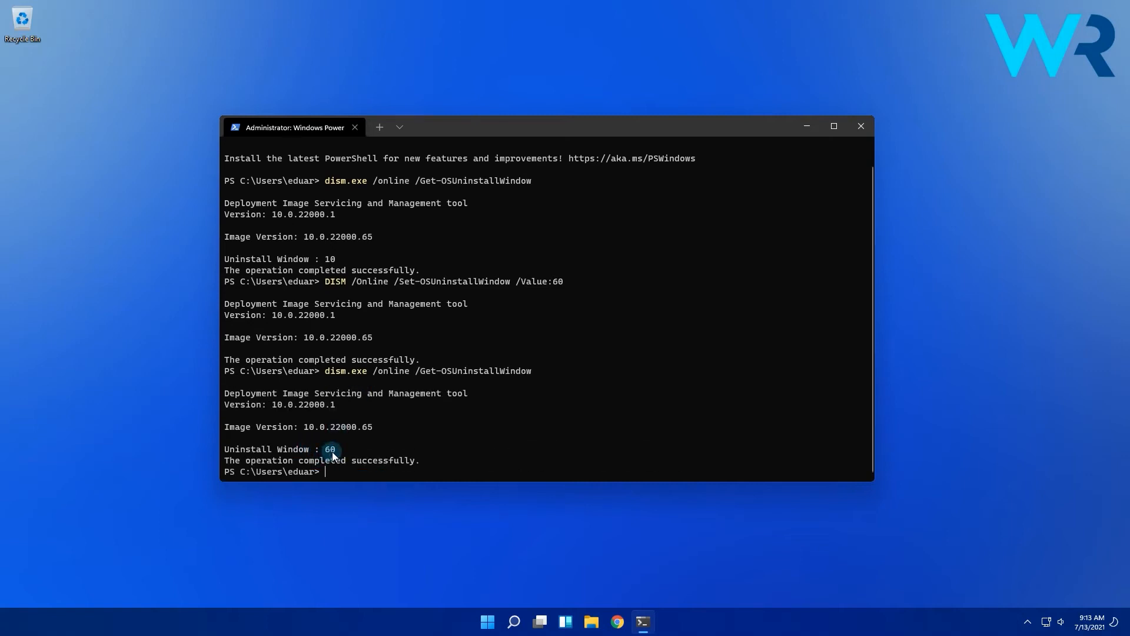
{"action": "left_click", "coordinate": [859, 126]}
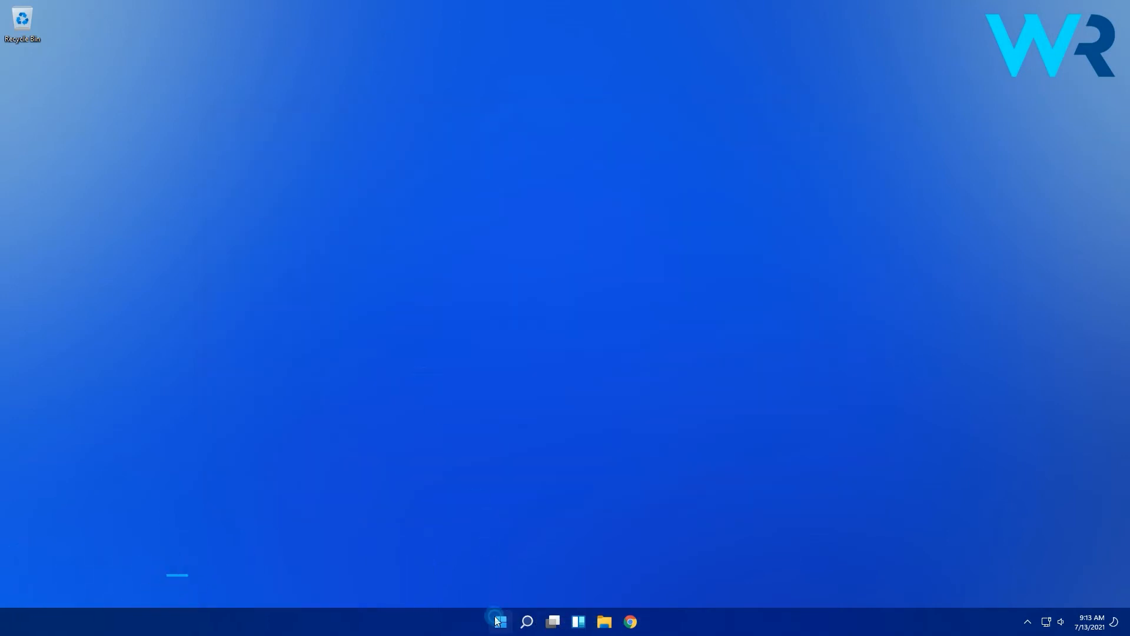
Launch Settings from Start and go to the System > Recovery page
{"action": "left_click", "coordinate": [495, 622]}
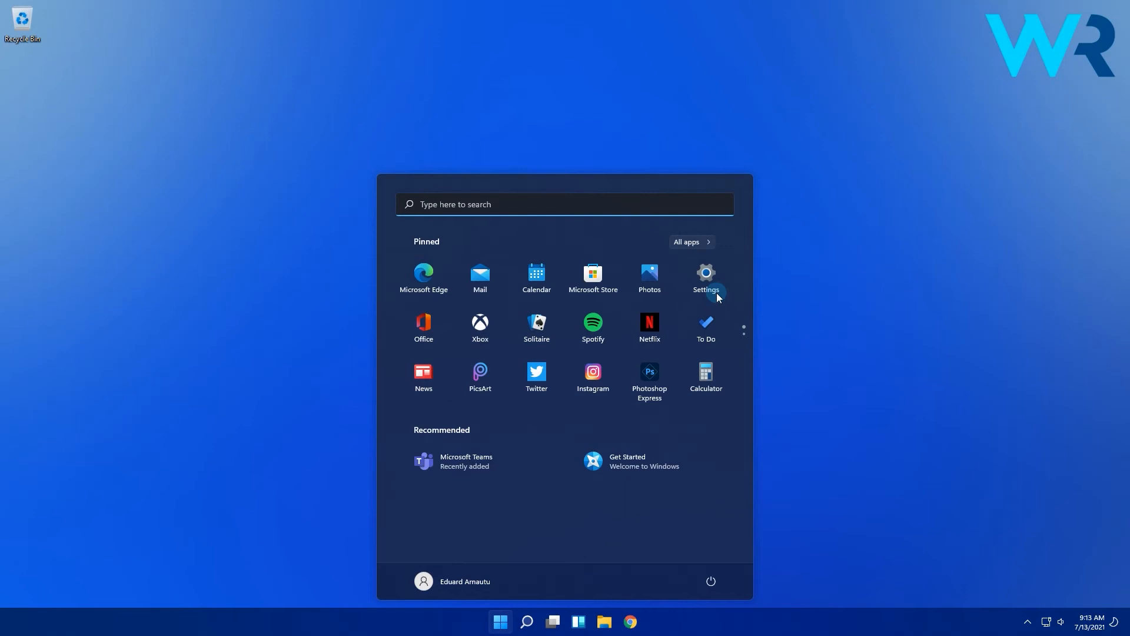
{"action": "left_click", "coordinate": [705, 277]}
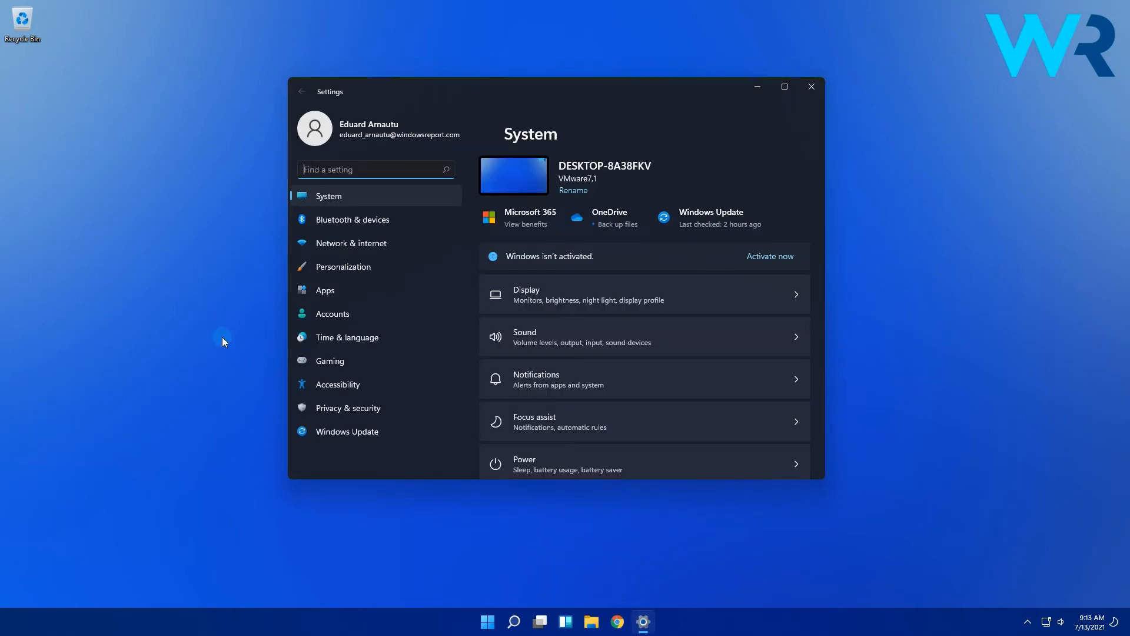
{"action": "left_click", "coordinate": [347, 431]}
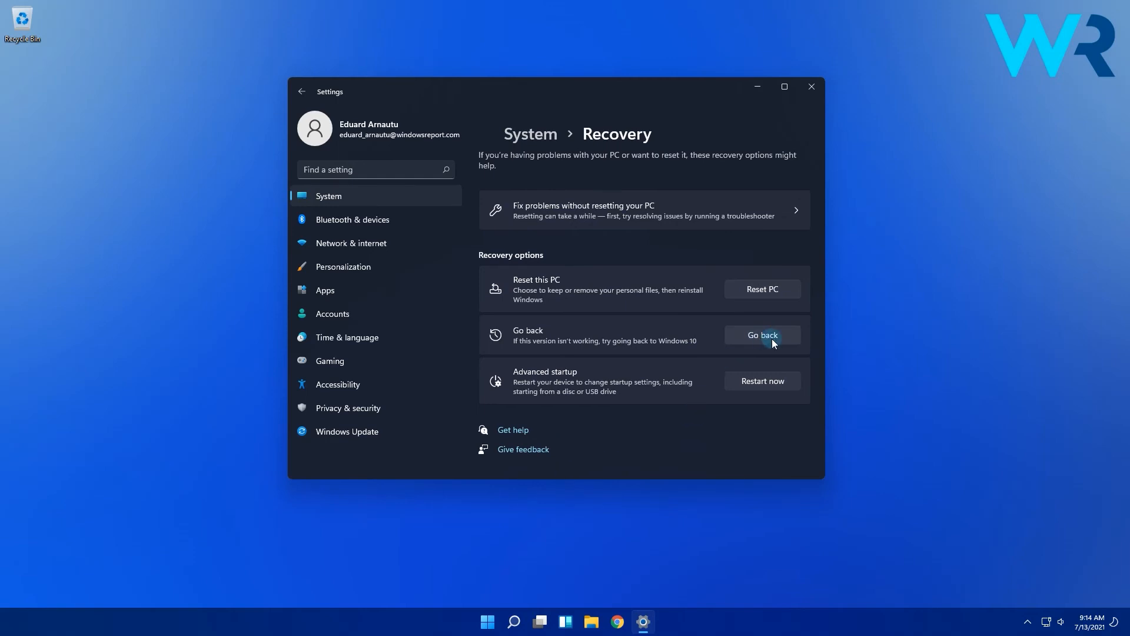
Start Go back, choose 'For another reason', and continue
{"action": "left_click", "coordinate": [761, 334]}
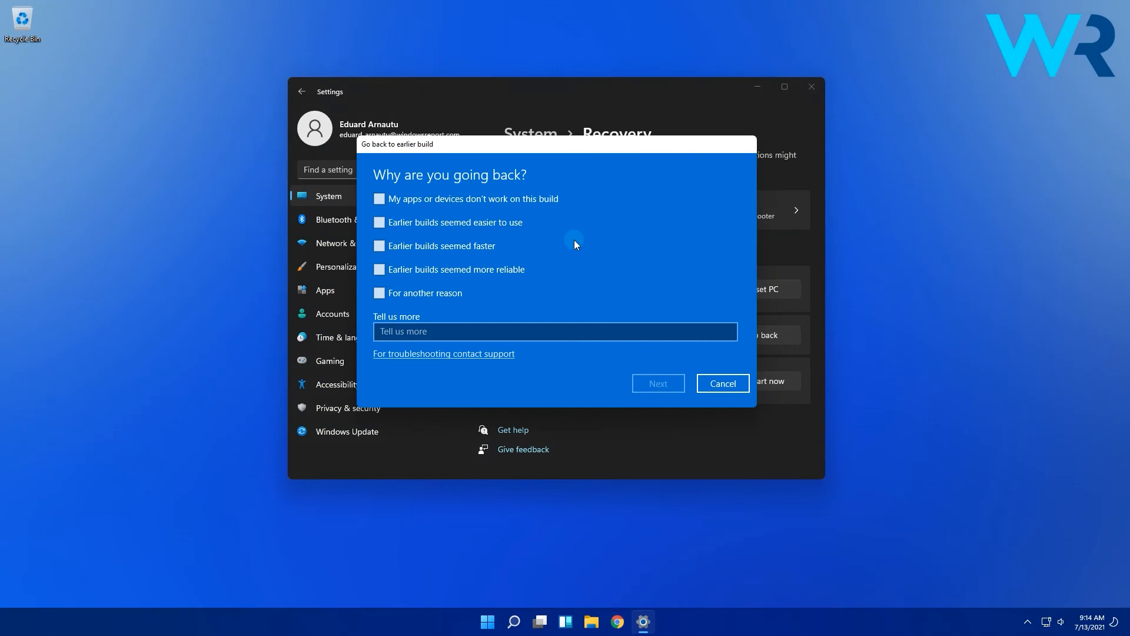
{"action": "left_click", "coordinate": [379, 292]}
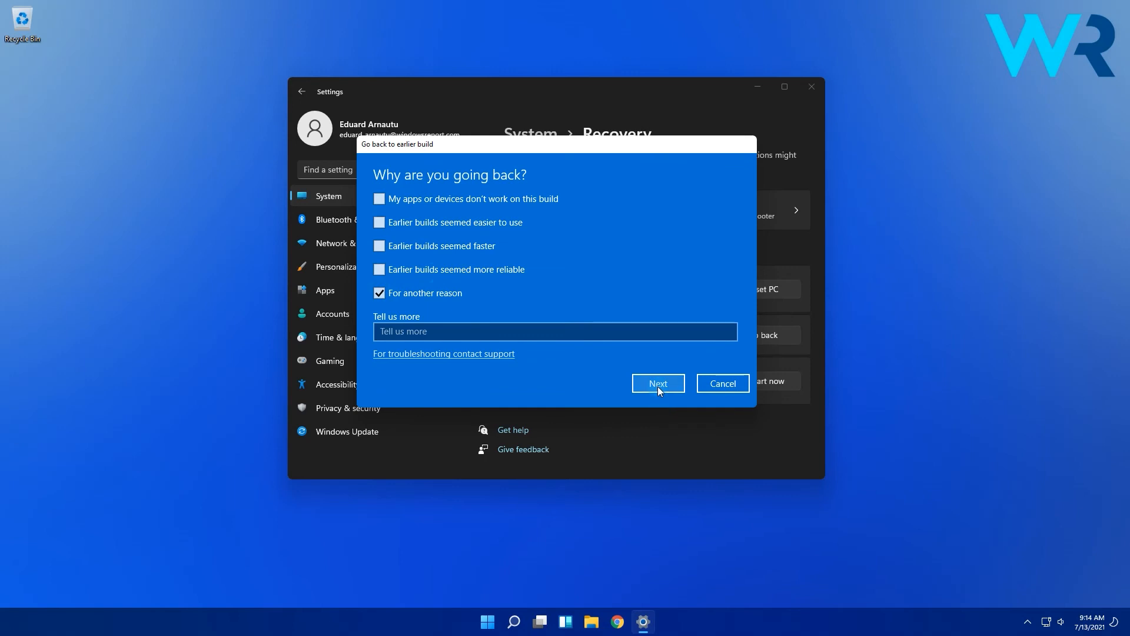
{"action": "left_click", "coordinate": [656, 383]}
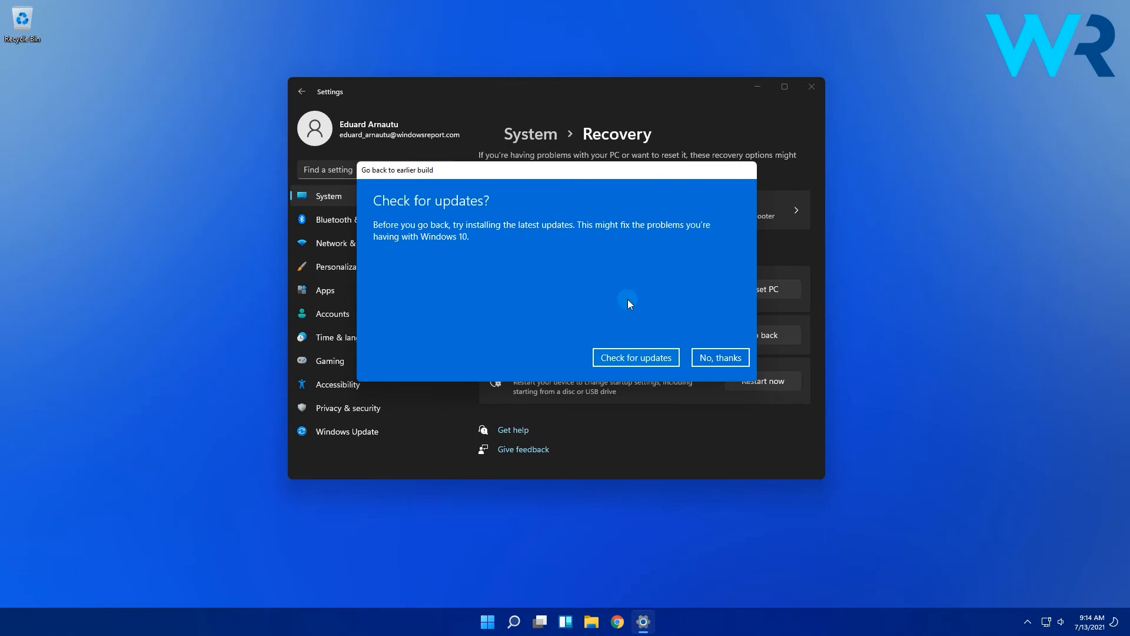
Decline checking for updates and acknowledge both warning pages
{"action": "left_click", "coordinate": [718, 357]}
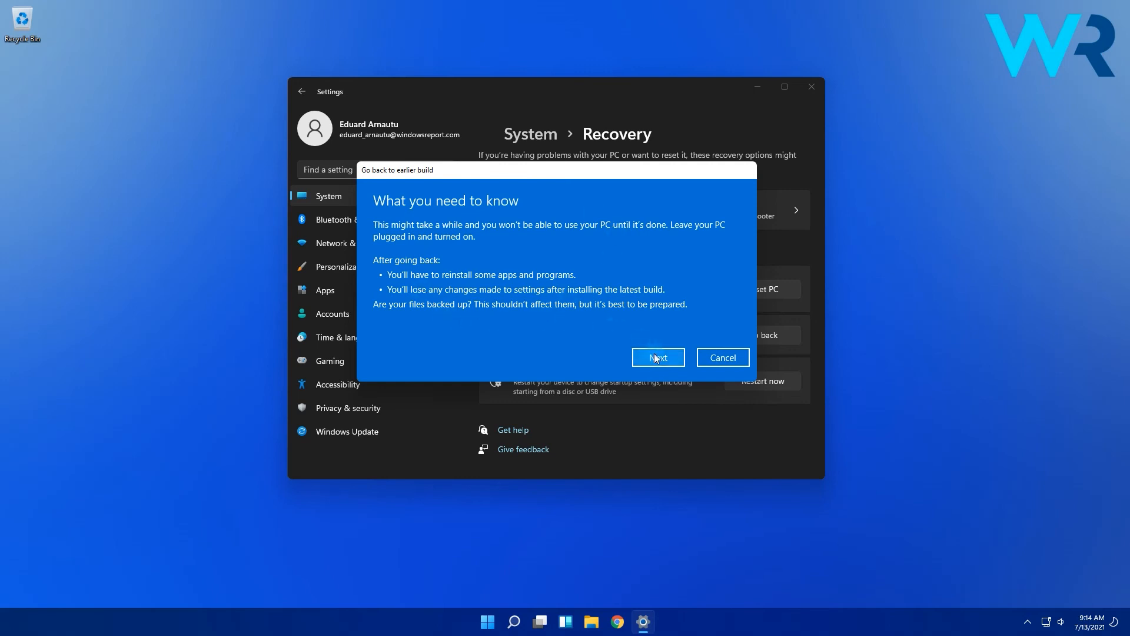
{"action": "left_click", "coordinate": [657, 357]}
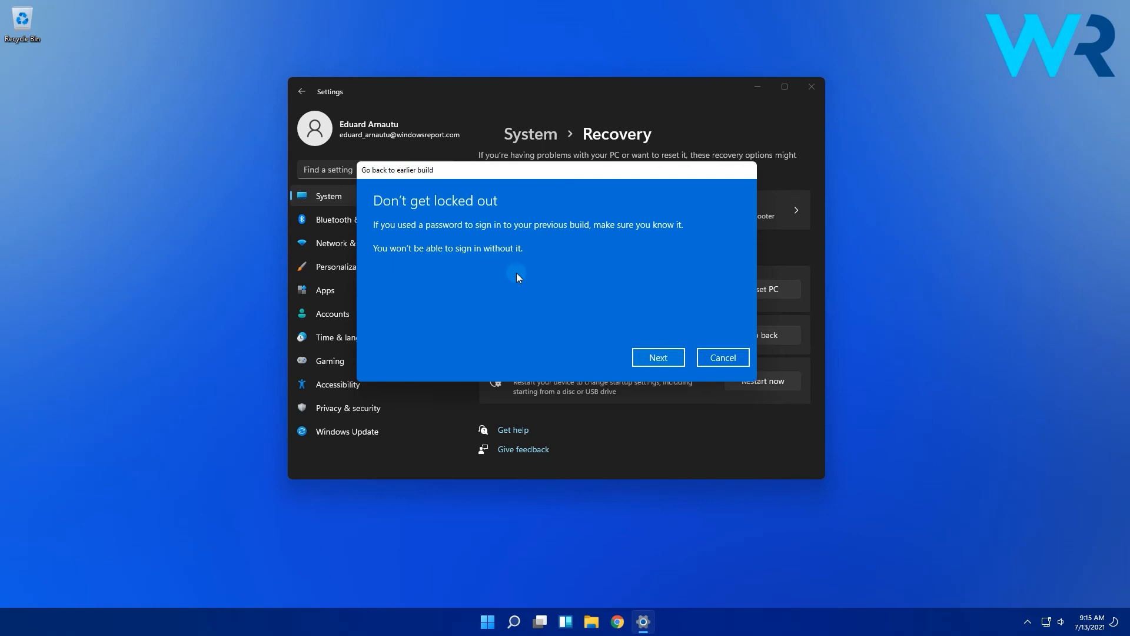
{"action": "mouse_move", "coordinate": [635, 321]}
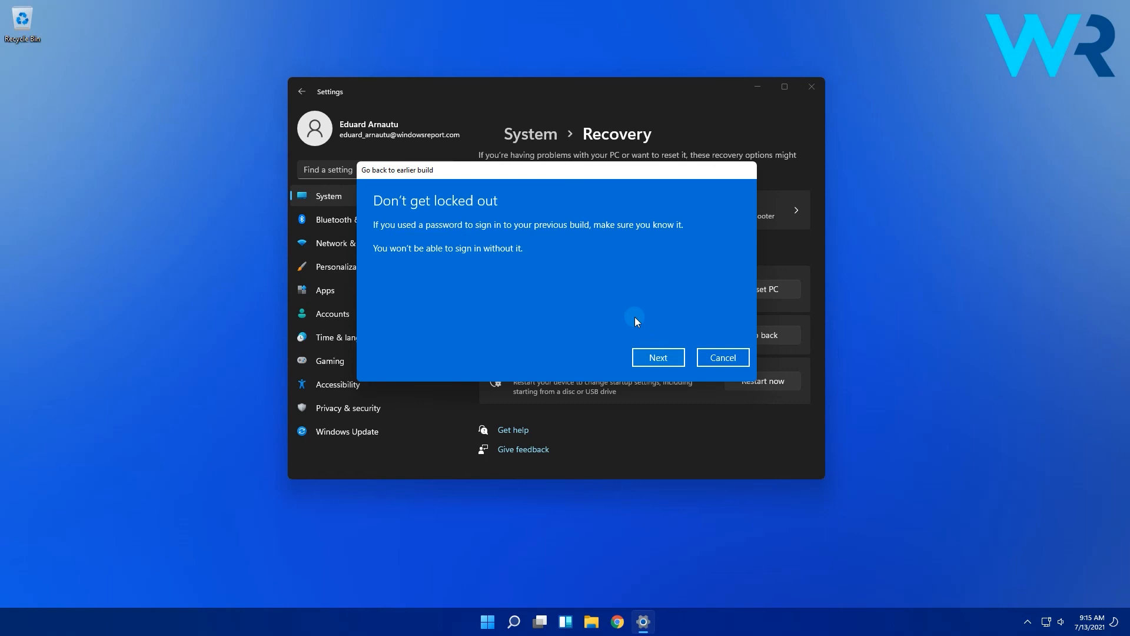
{"action": "left_click", "coordinate": [657, 357]}
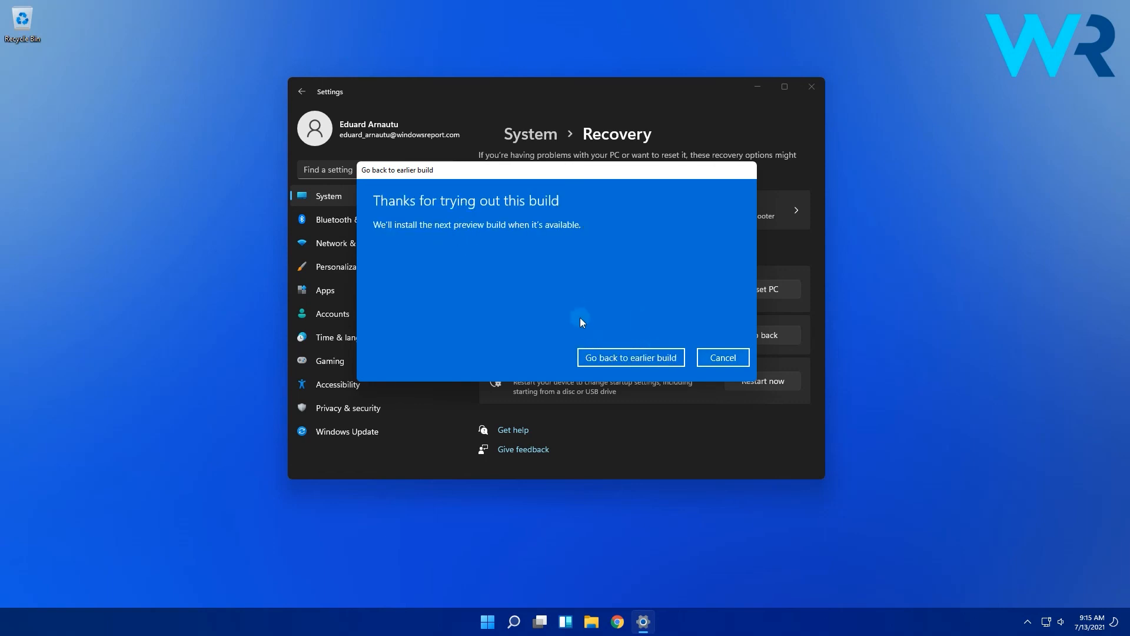